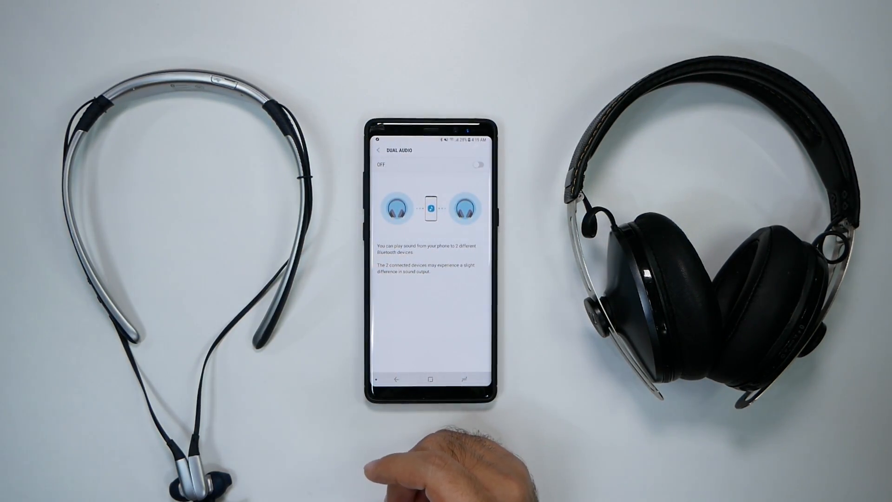
Step: Tap on the Bluetooth page, where MOMENTUM M2 AEBT and the Samsung headset remain connected
left_click(480, 164)
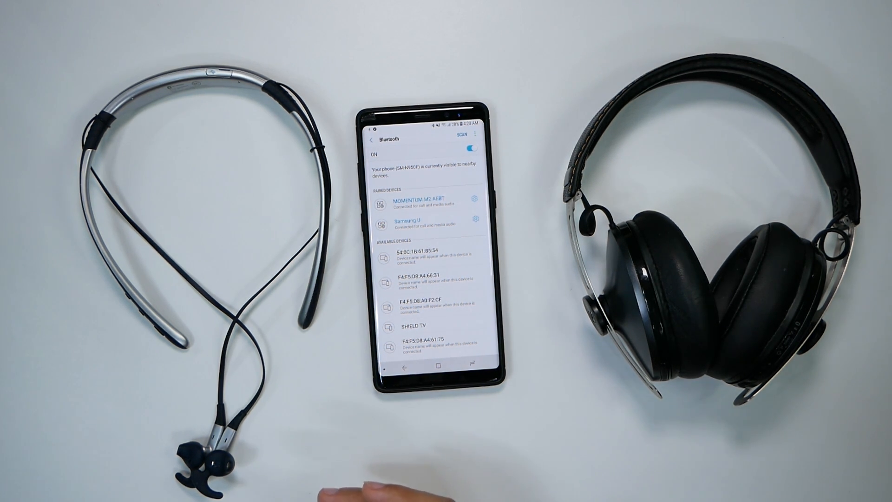
mouse_move(370, 489)
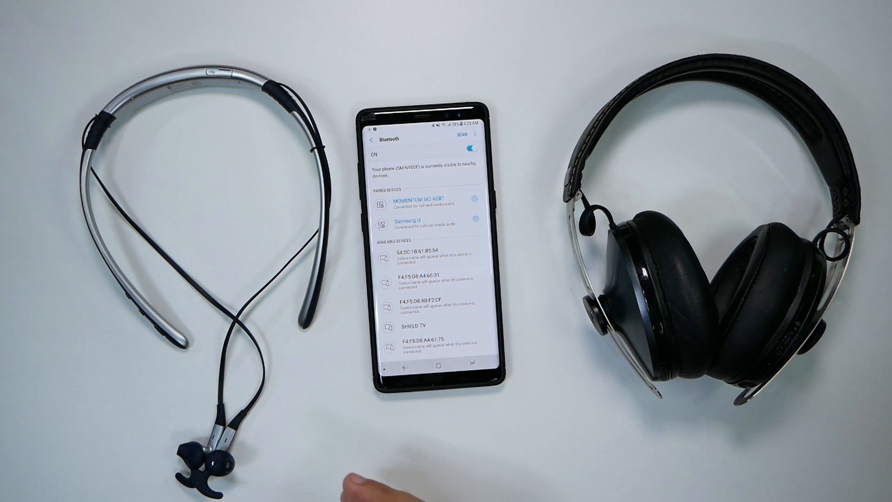